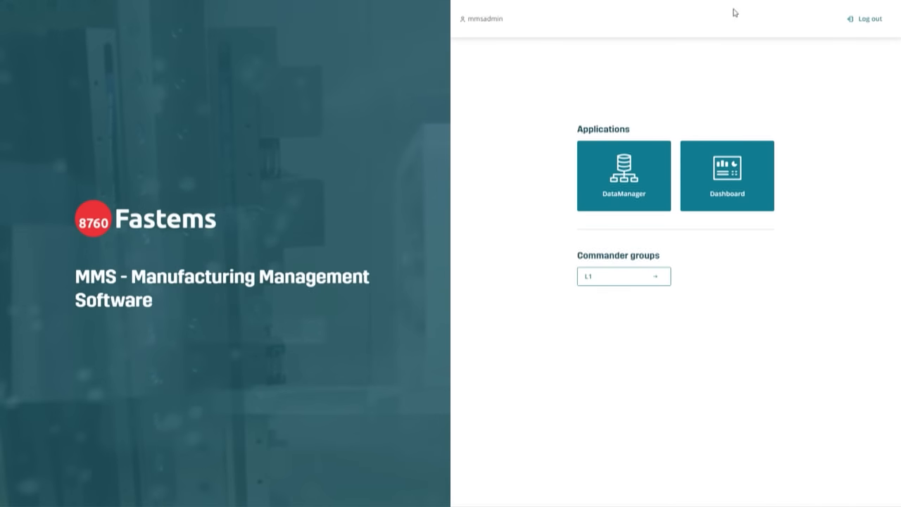
Step: Launch the Dashboard application to reach the commander group's cell Overview
left_click(726, 174)
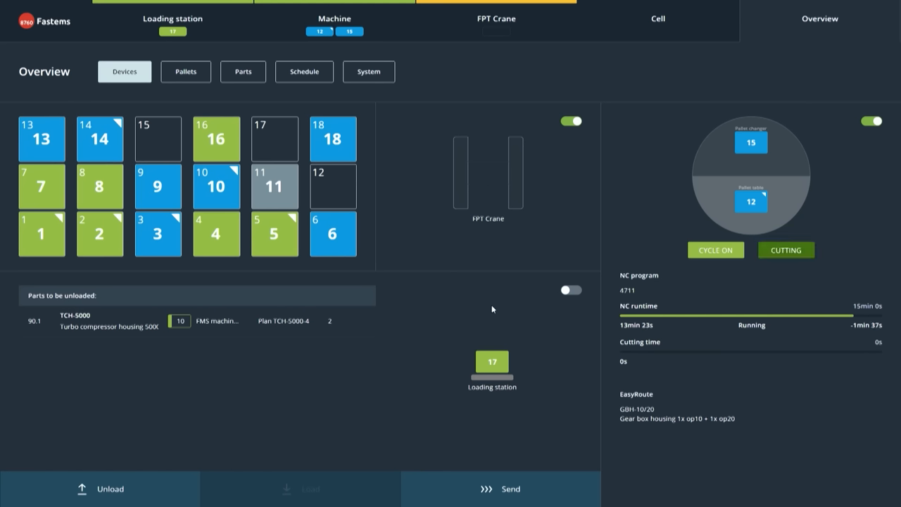
mouse_move(453, 308)
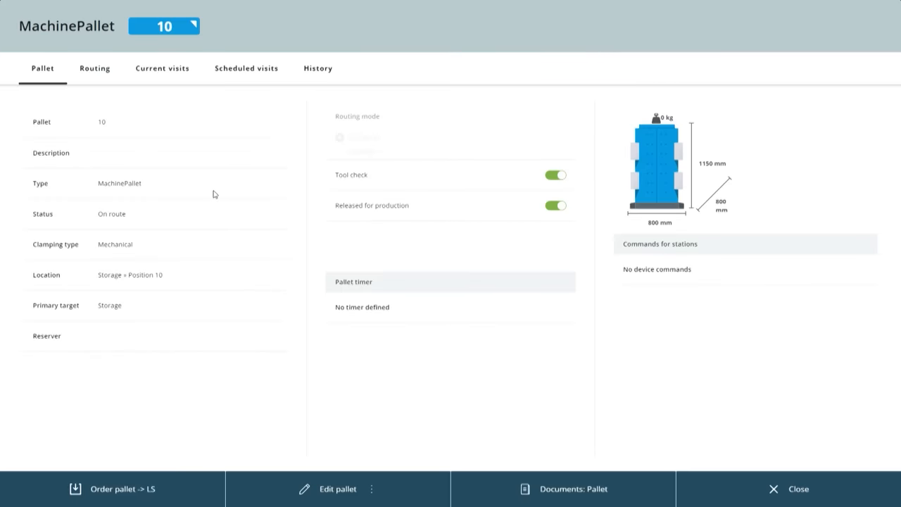
mouse_move(102, 70)
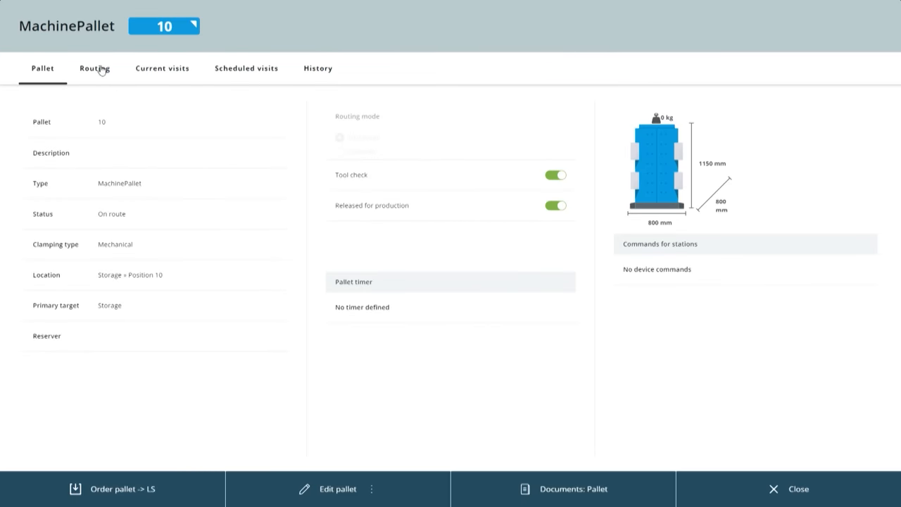
left_click(93, 67)
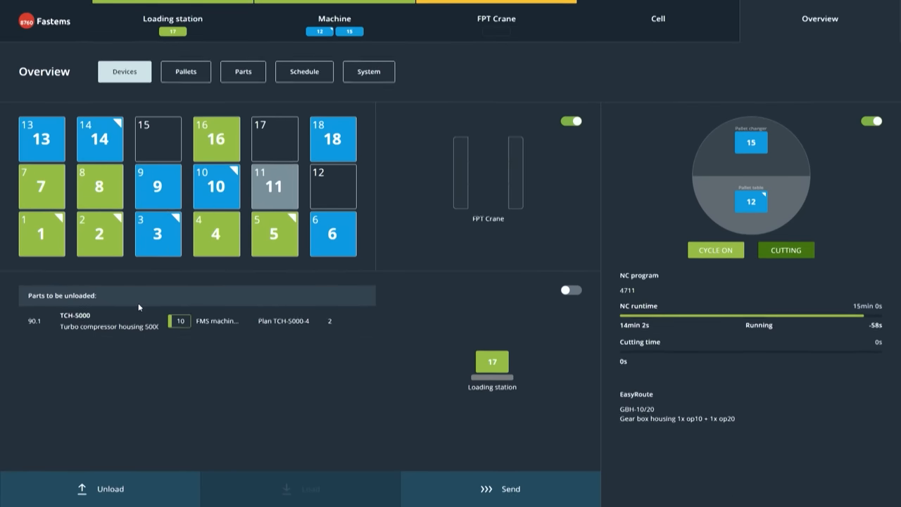
Step: Mark pallet 17 as loaded at the loading station and dispatch it into the cell
left_click(101, 488)
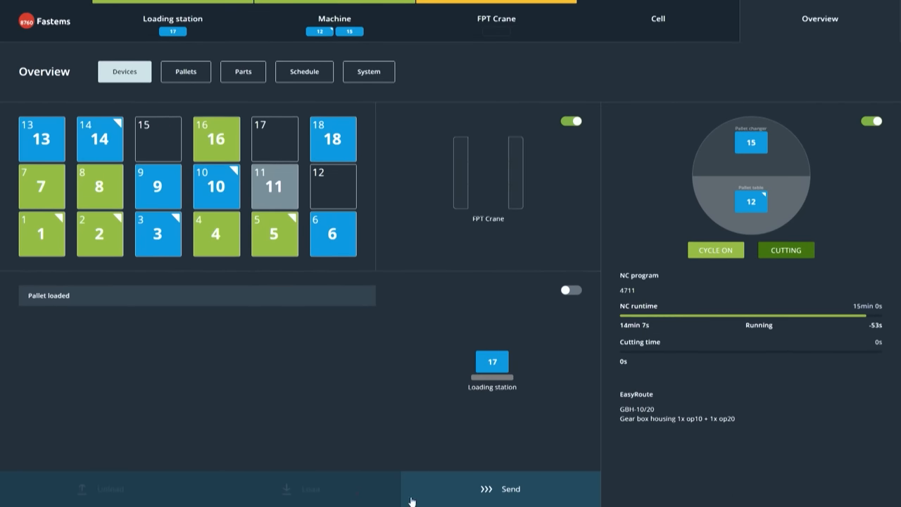
left_click(501, 488)
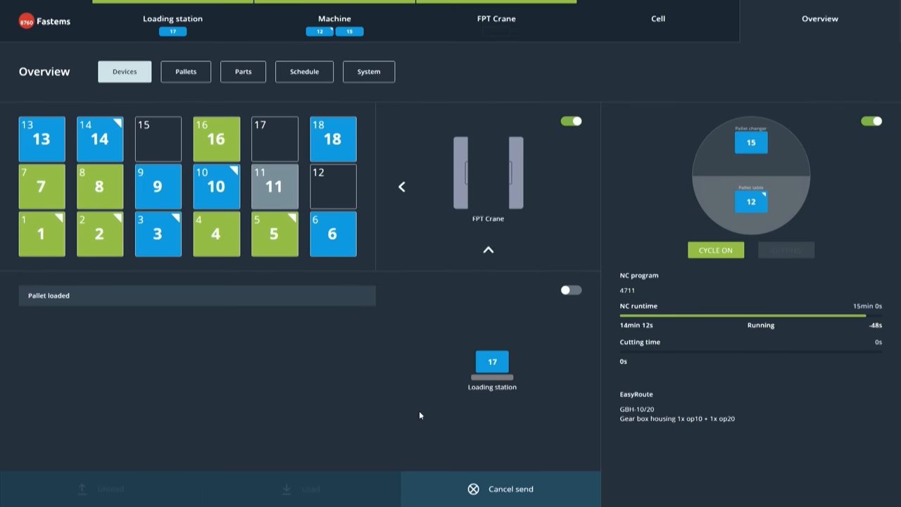